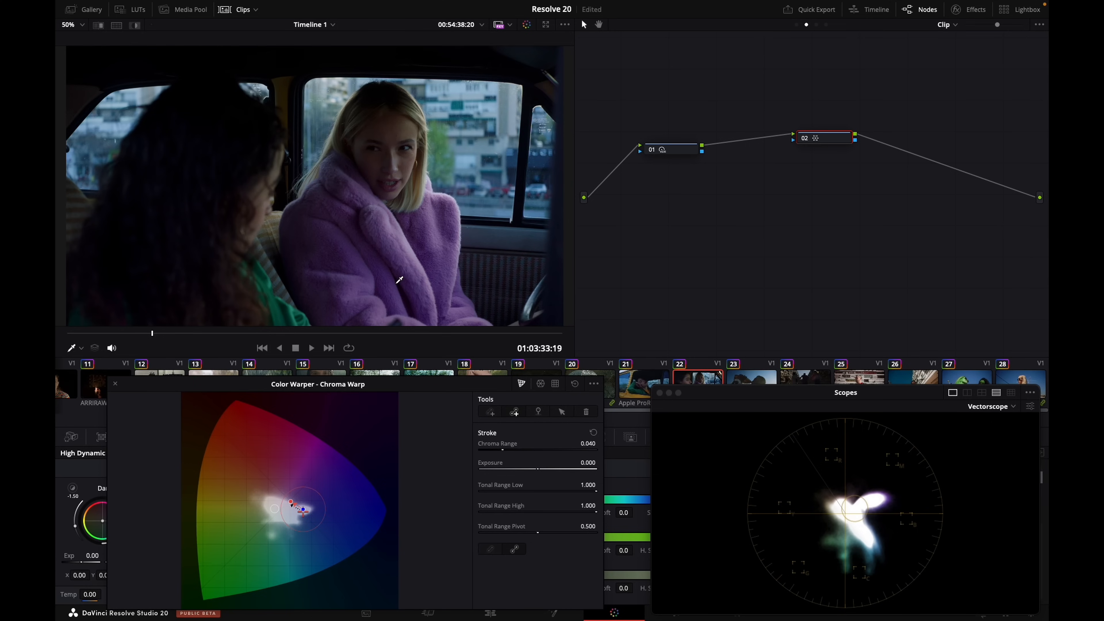
left_click(277, 347)
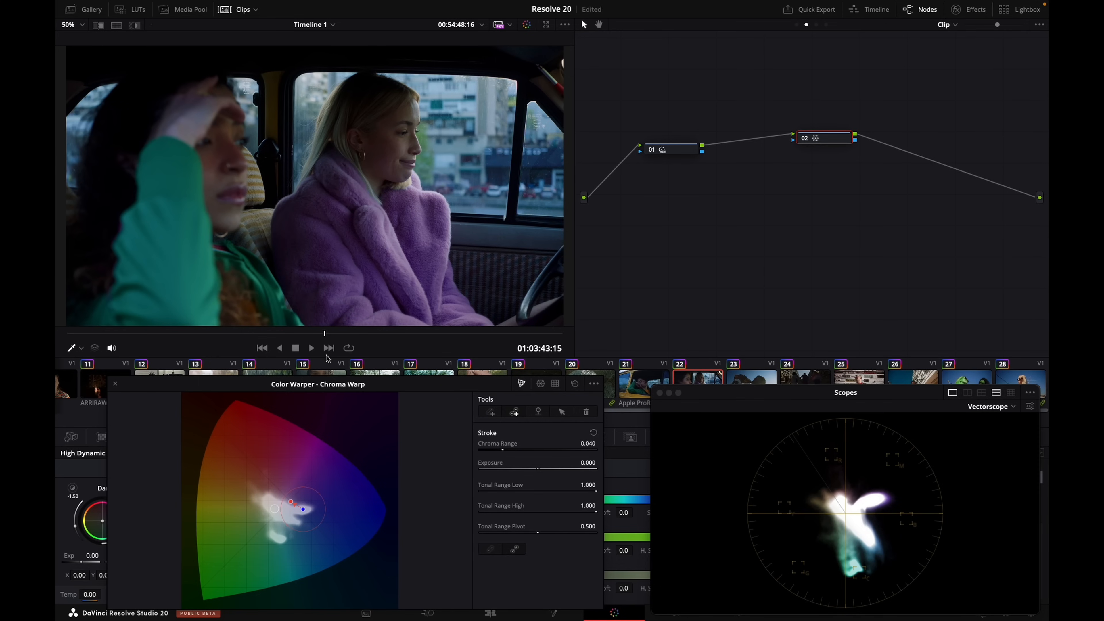
mouse_move(380, 428)
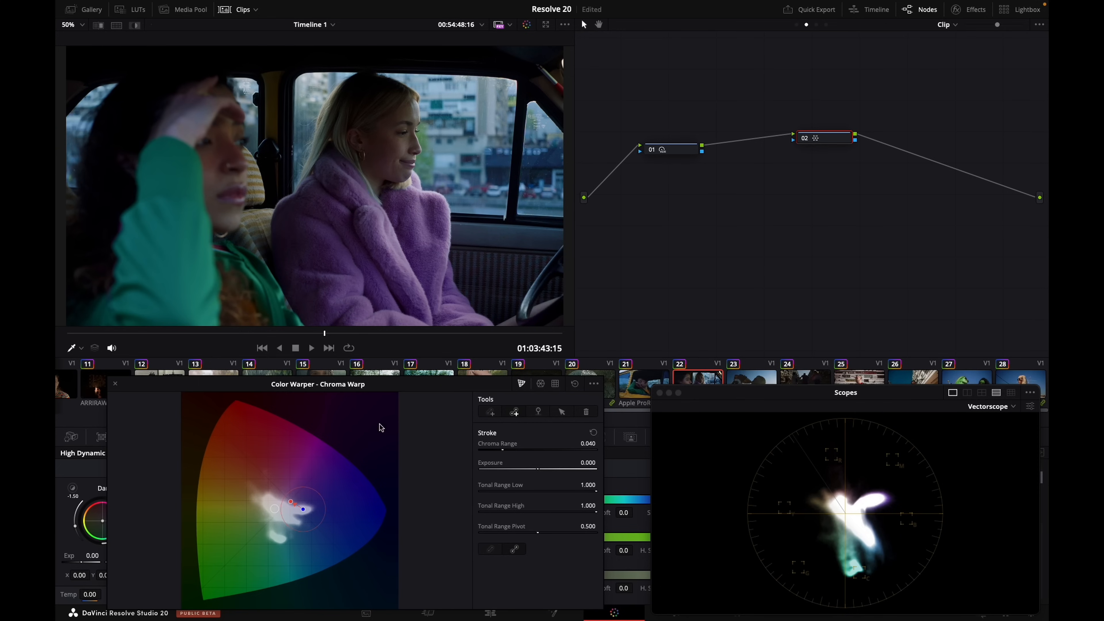